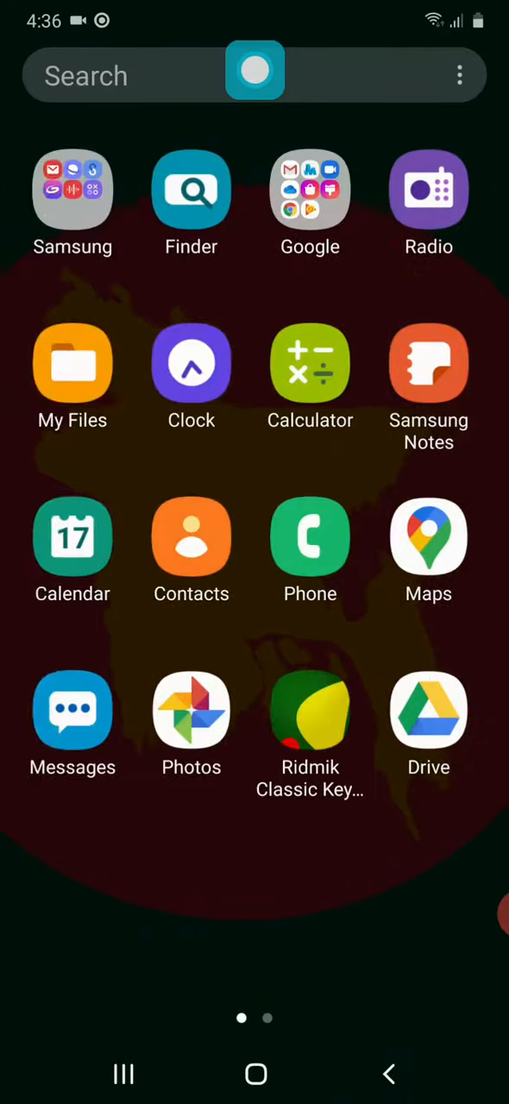
# Step: Swipe to the home screen's second app page containing Settings, Google, Play Store and YouTube
pyautogui.hscroll(-3)
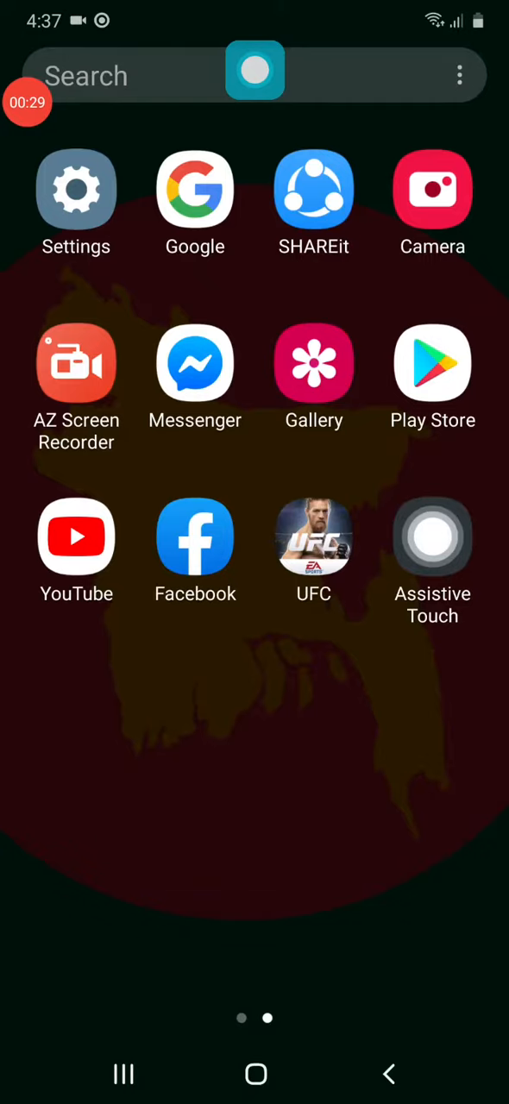
# Step: Launch Google Play Store to its Apps tab with personalized recommendations
pyautogui.hscroll(-3)
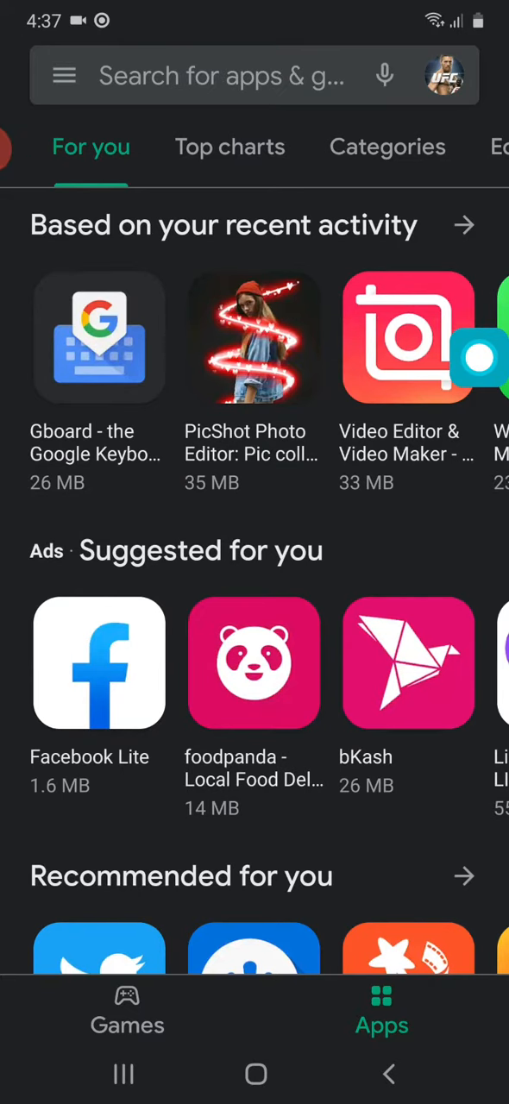
# Step: Search the store for 'camera' to list results like HD Camera, Open Camera and BeautyPlus
pyautogui.click(224, 76)
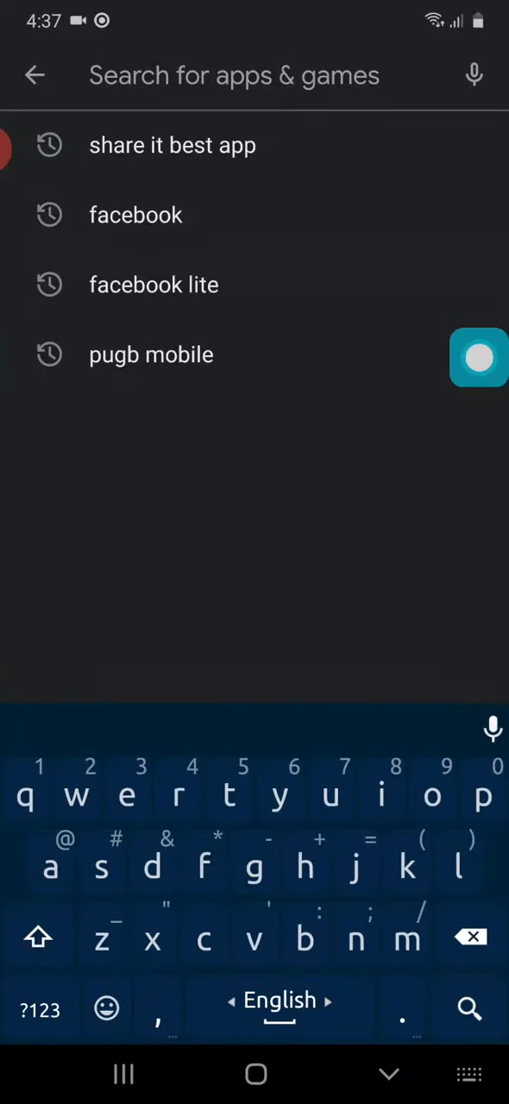
pyautogui.write('camera')
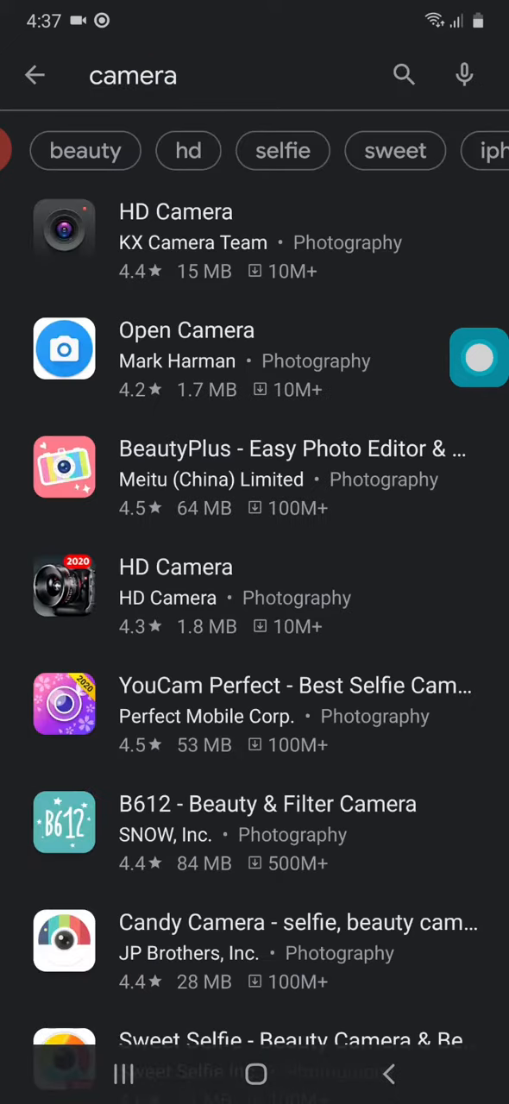
# Step: Browse the camera results and bring up the BeautyPlus selfie camera details page with its Install button
pyautogui.scroll(-3)
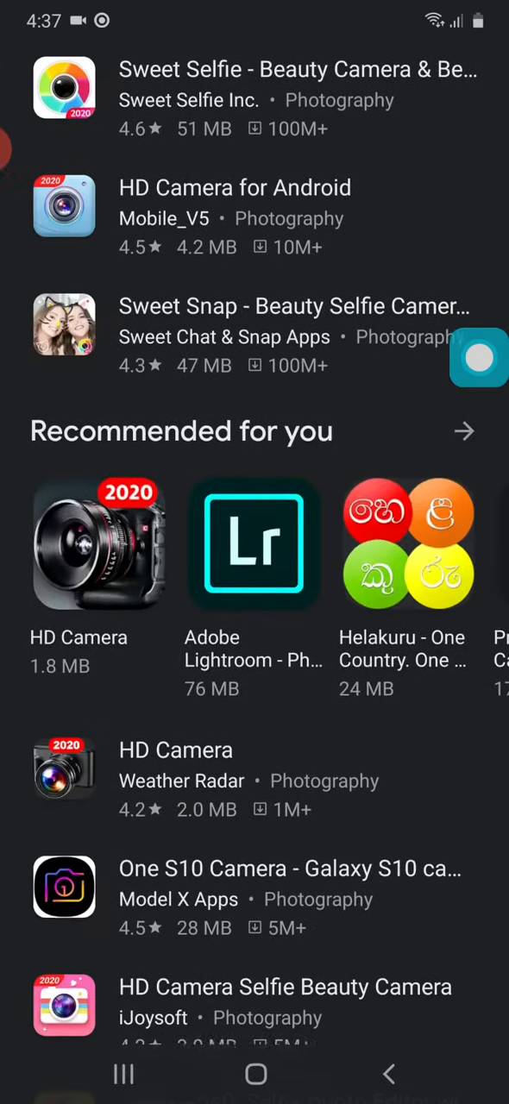
pyautogui.scroll(-3)
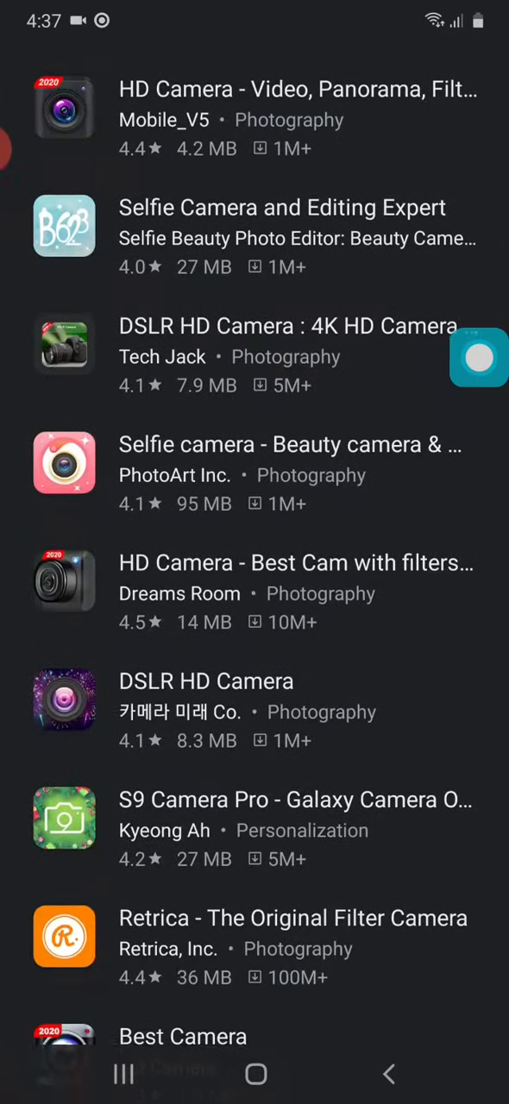
pyautogui.scroll(-3)
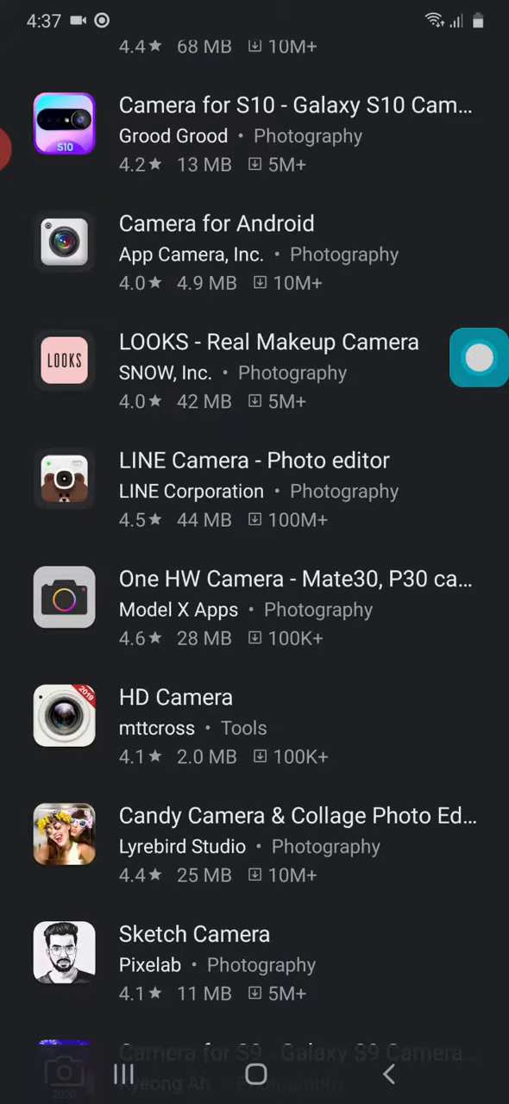
pyautogui.scroll(-3)
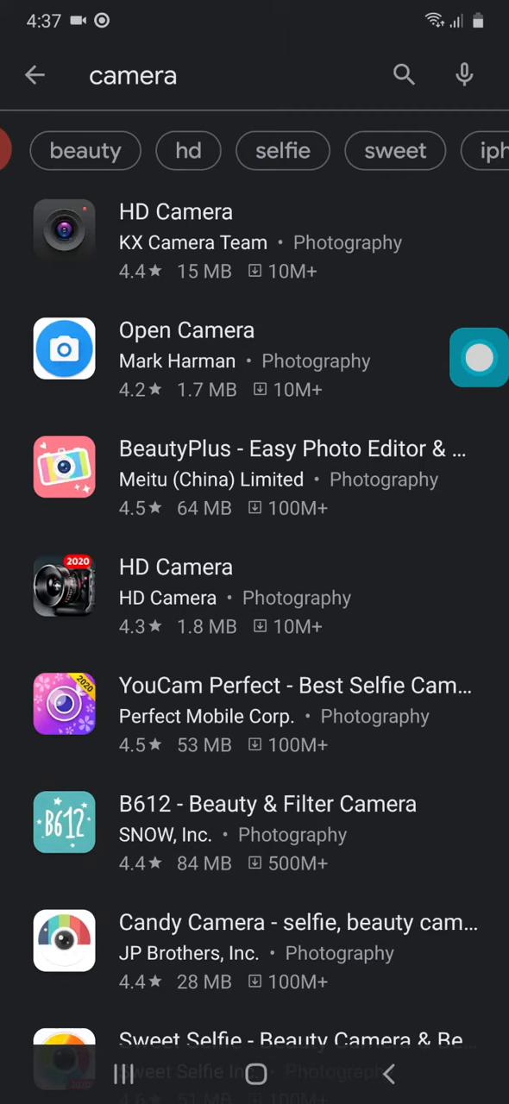
pyautogui.click(293, 448)
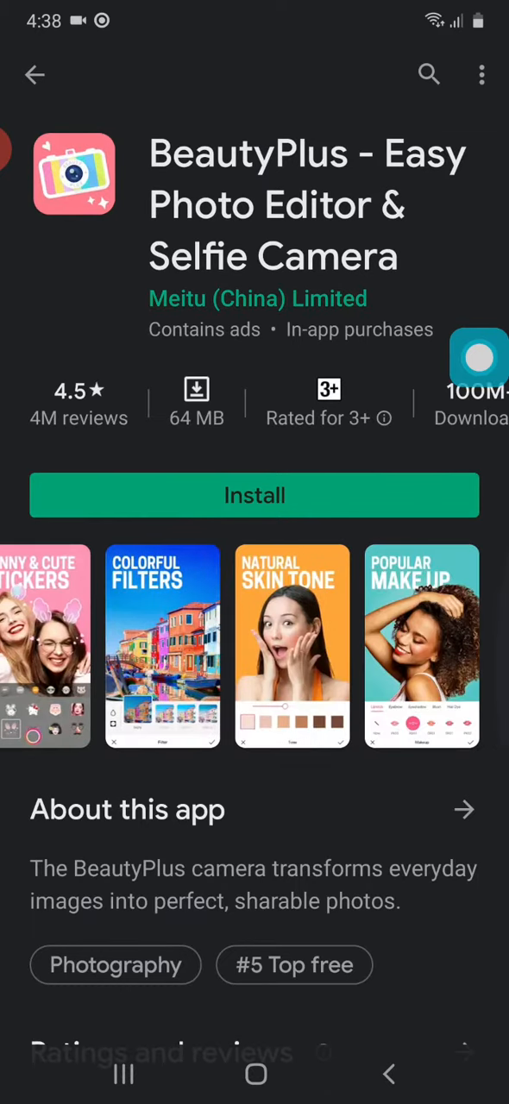
pyautogui.hscroll(-3)
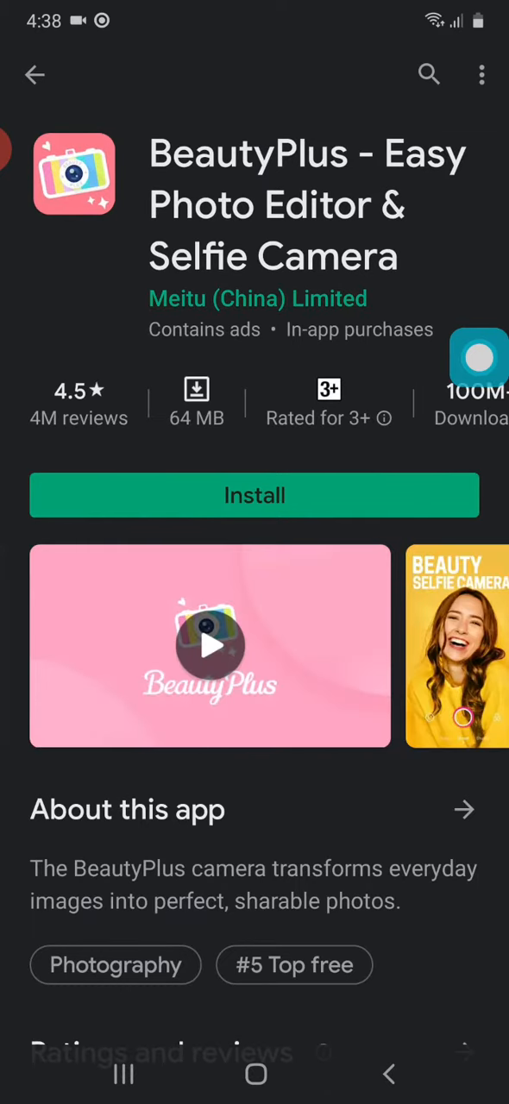